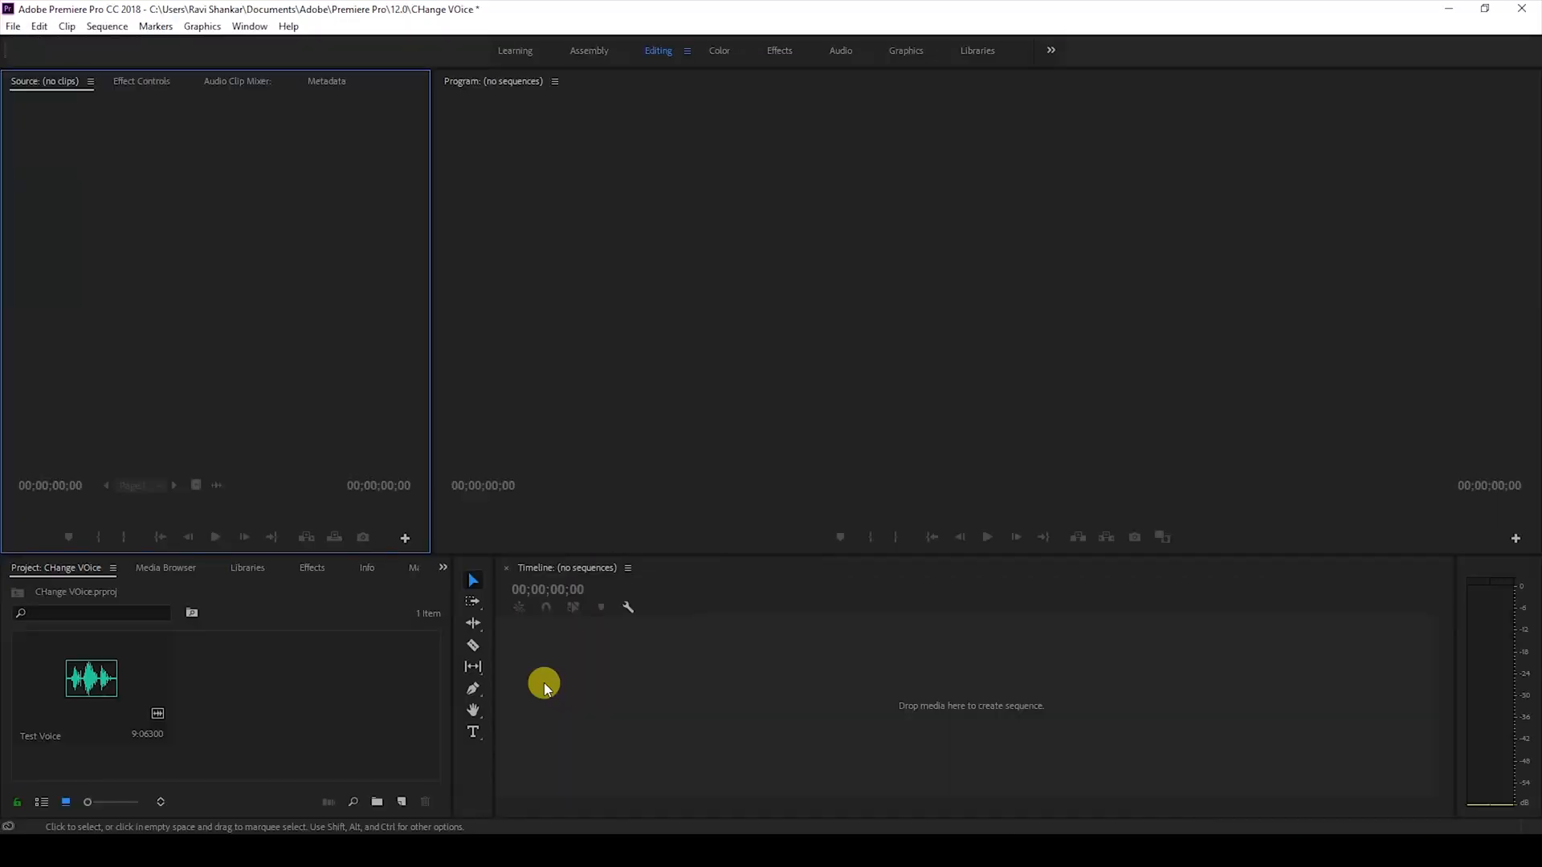
pyautogui.moveTo(104, 685)
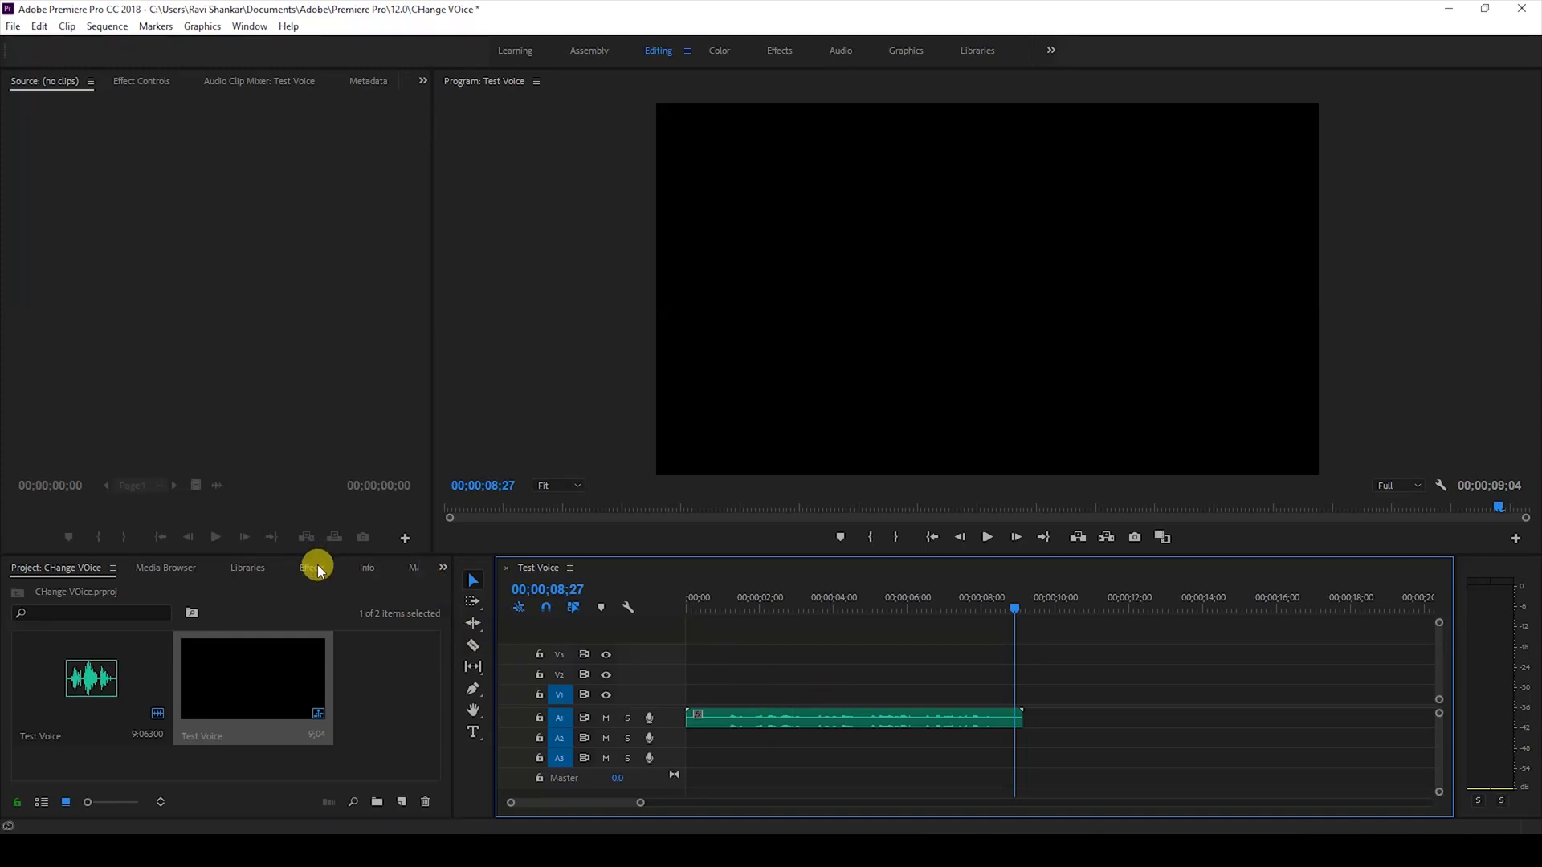
# Search the Effects panel for 'pi' and put Pitch Shifter on the Test Voice clip on A1
pyautogui.click(310, 568)
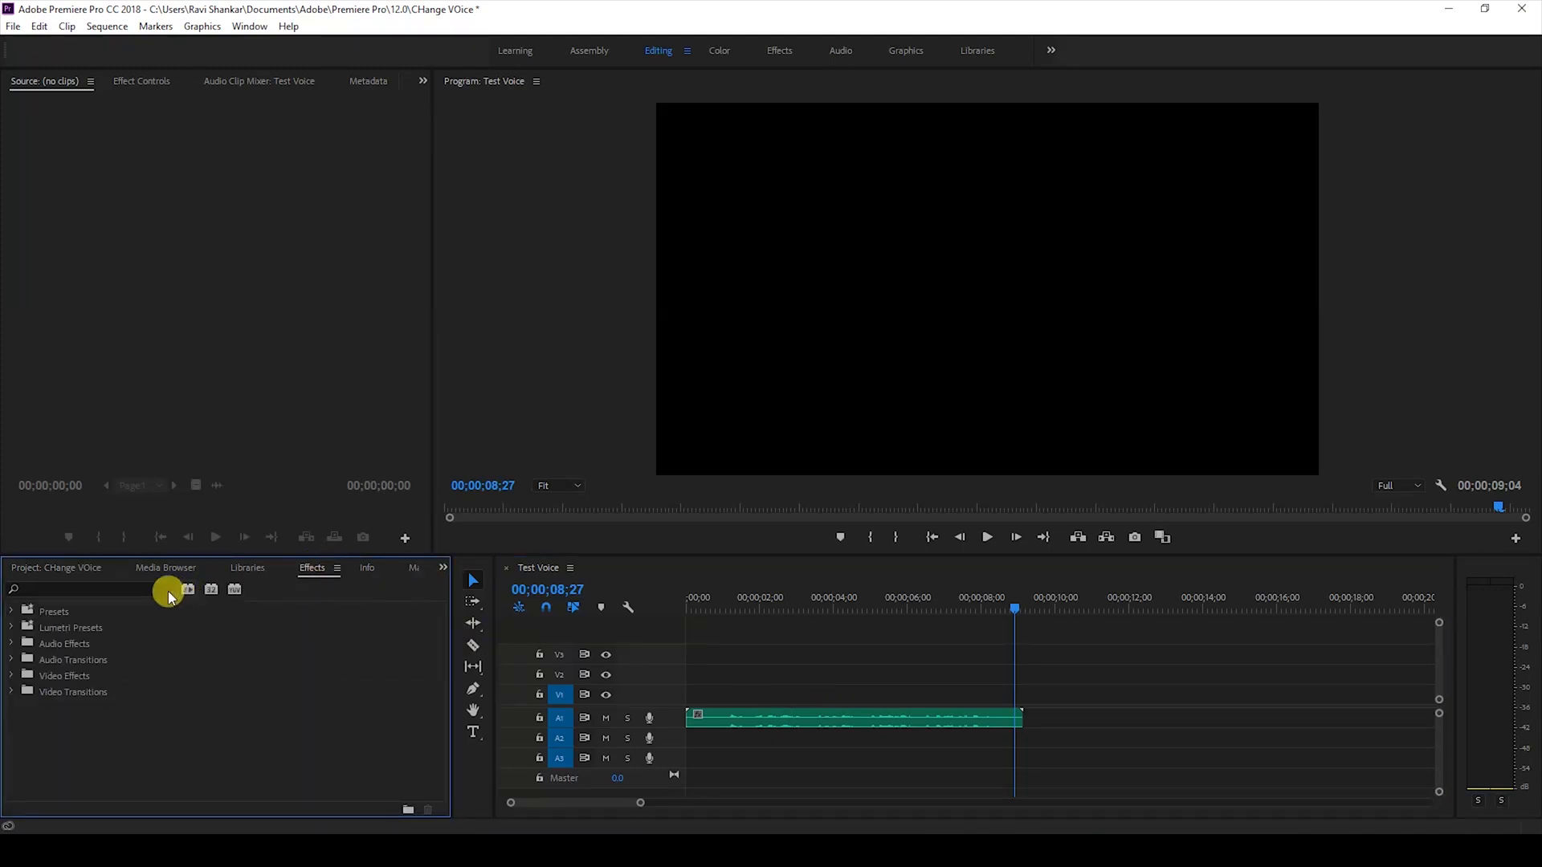
pyautogui.write('pitch')
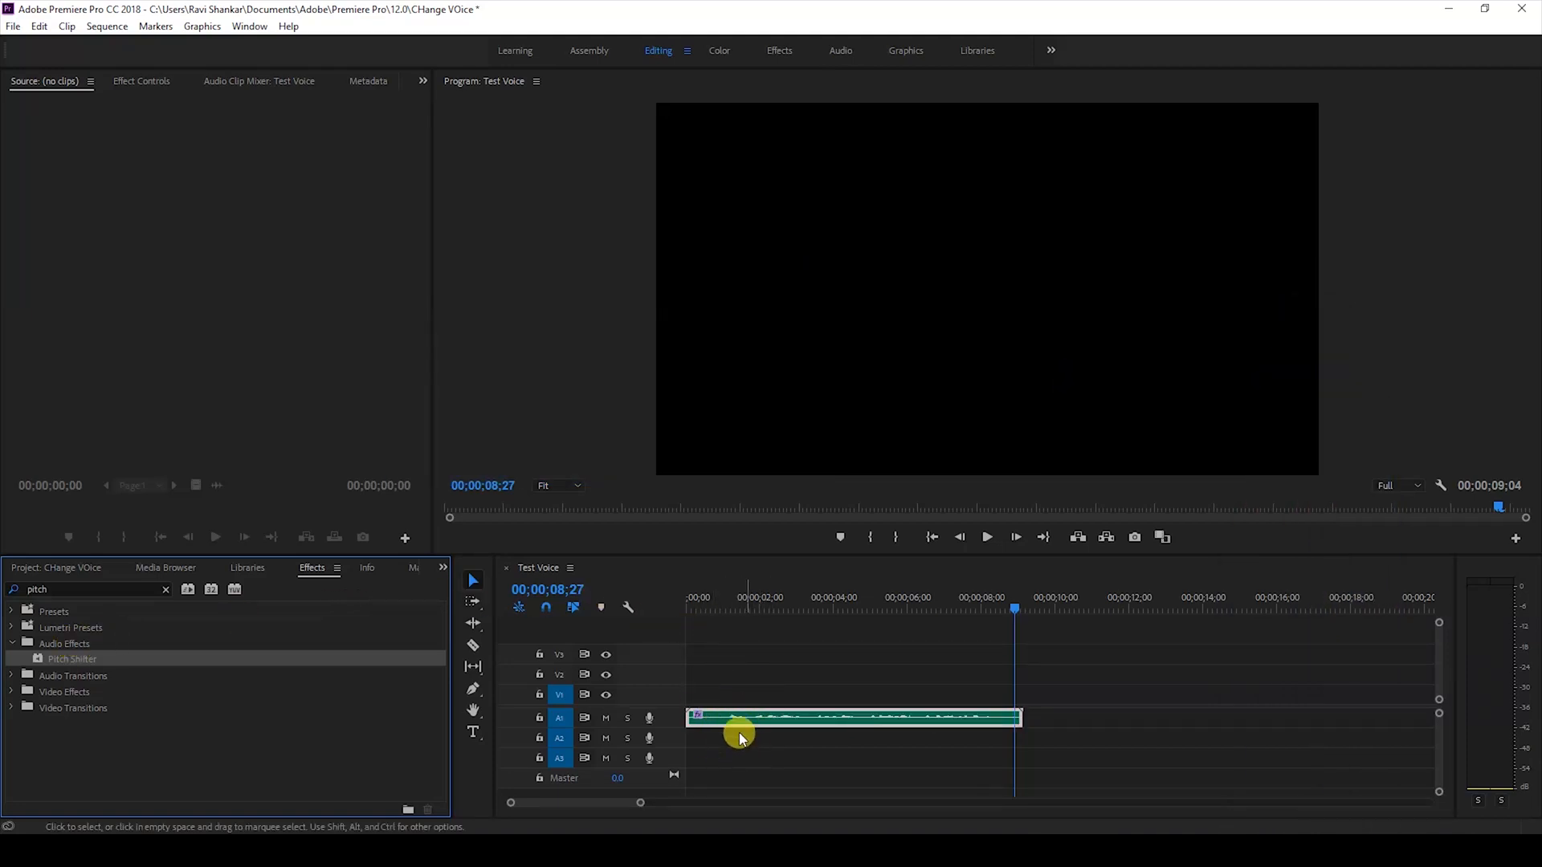
pyautogui.click(141, 80)
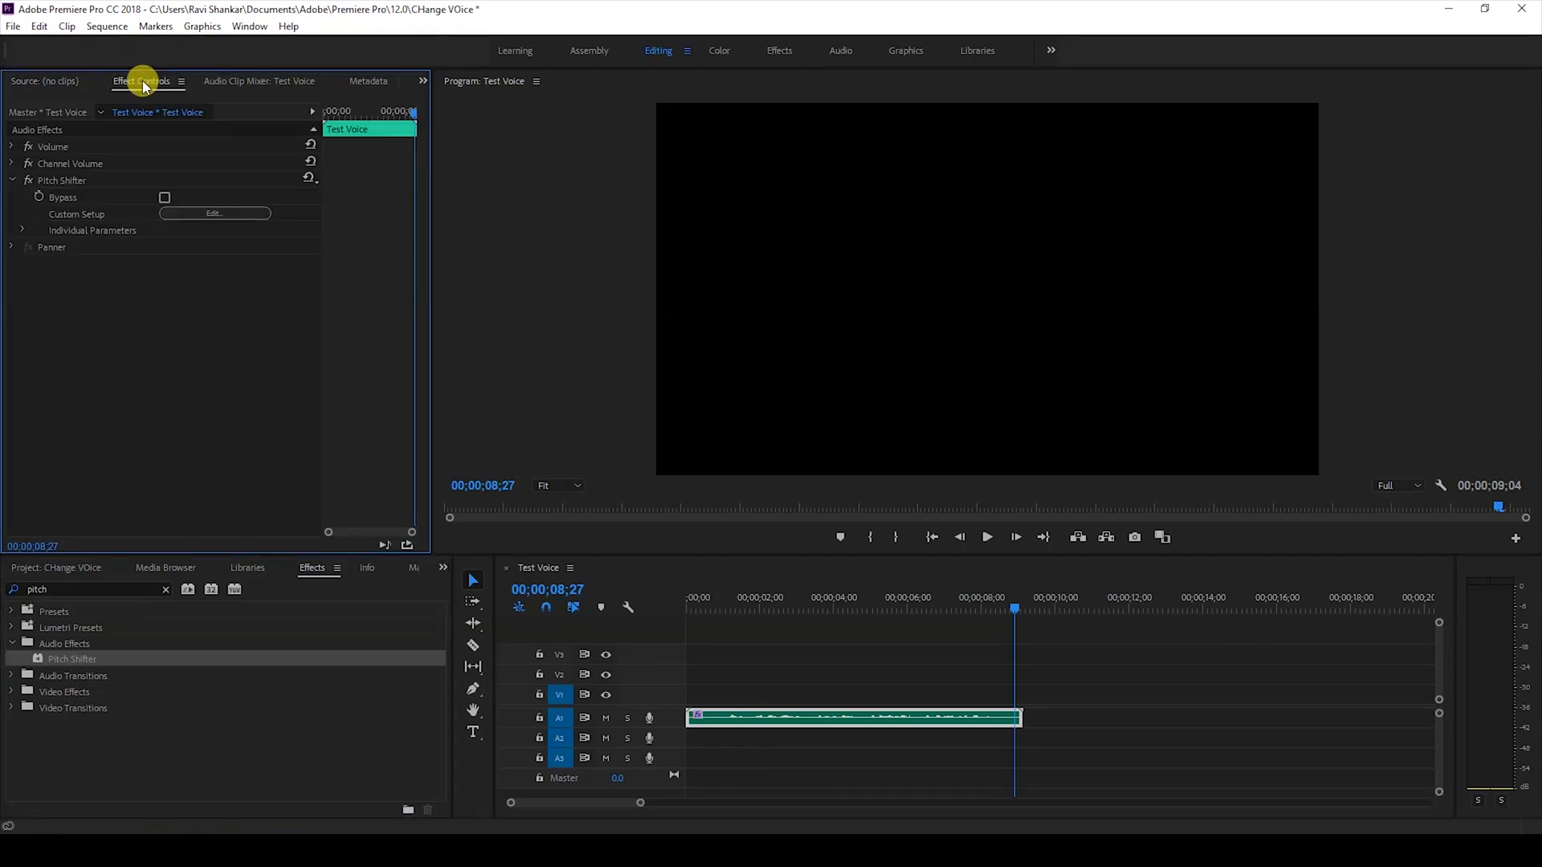
# Use the Pitch Shifter's Custom Setup Edit button to bring up its editor
pyautogui.click(62, 180)
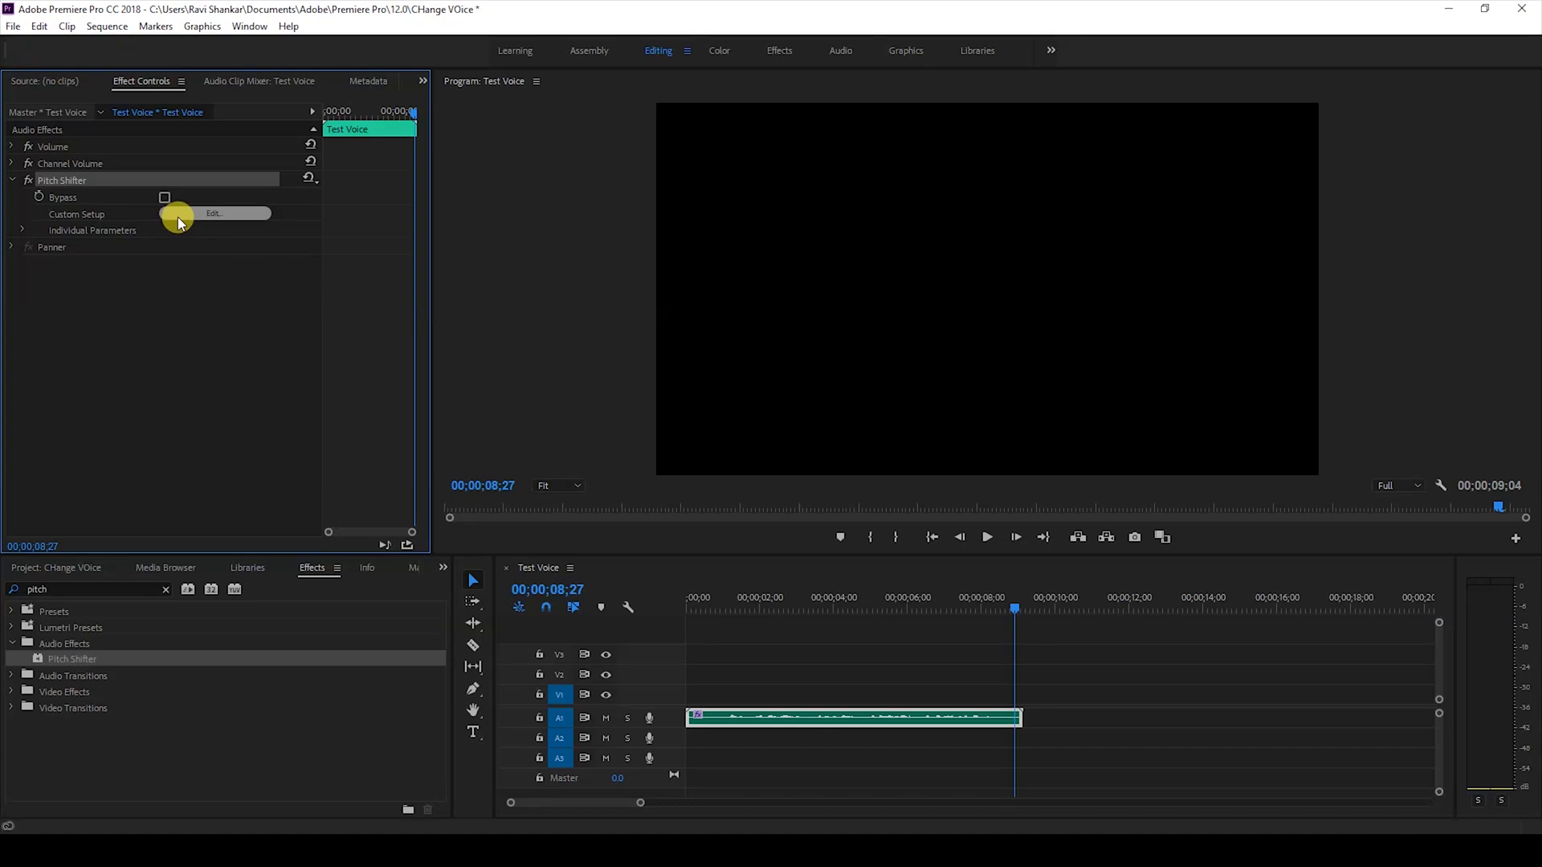
pyautogui.moveTo(175, 222)
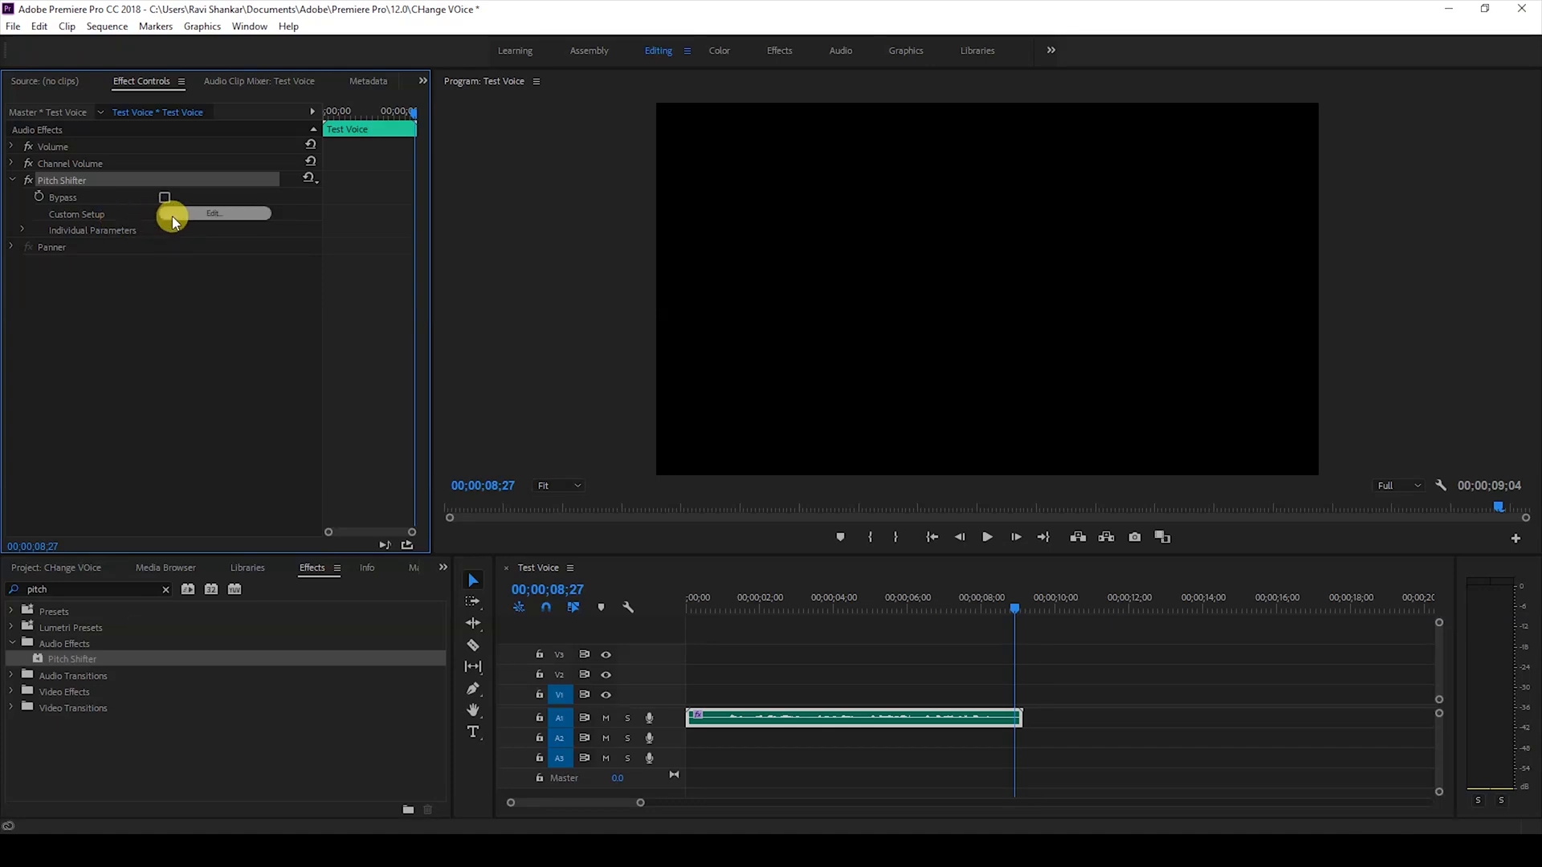
pyautogui.click(214, 214)
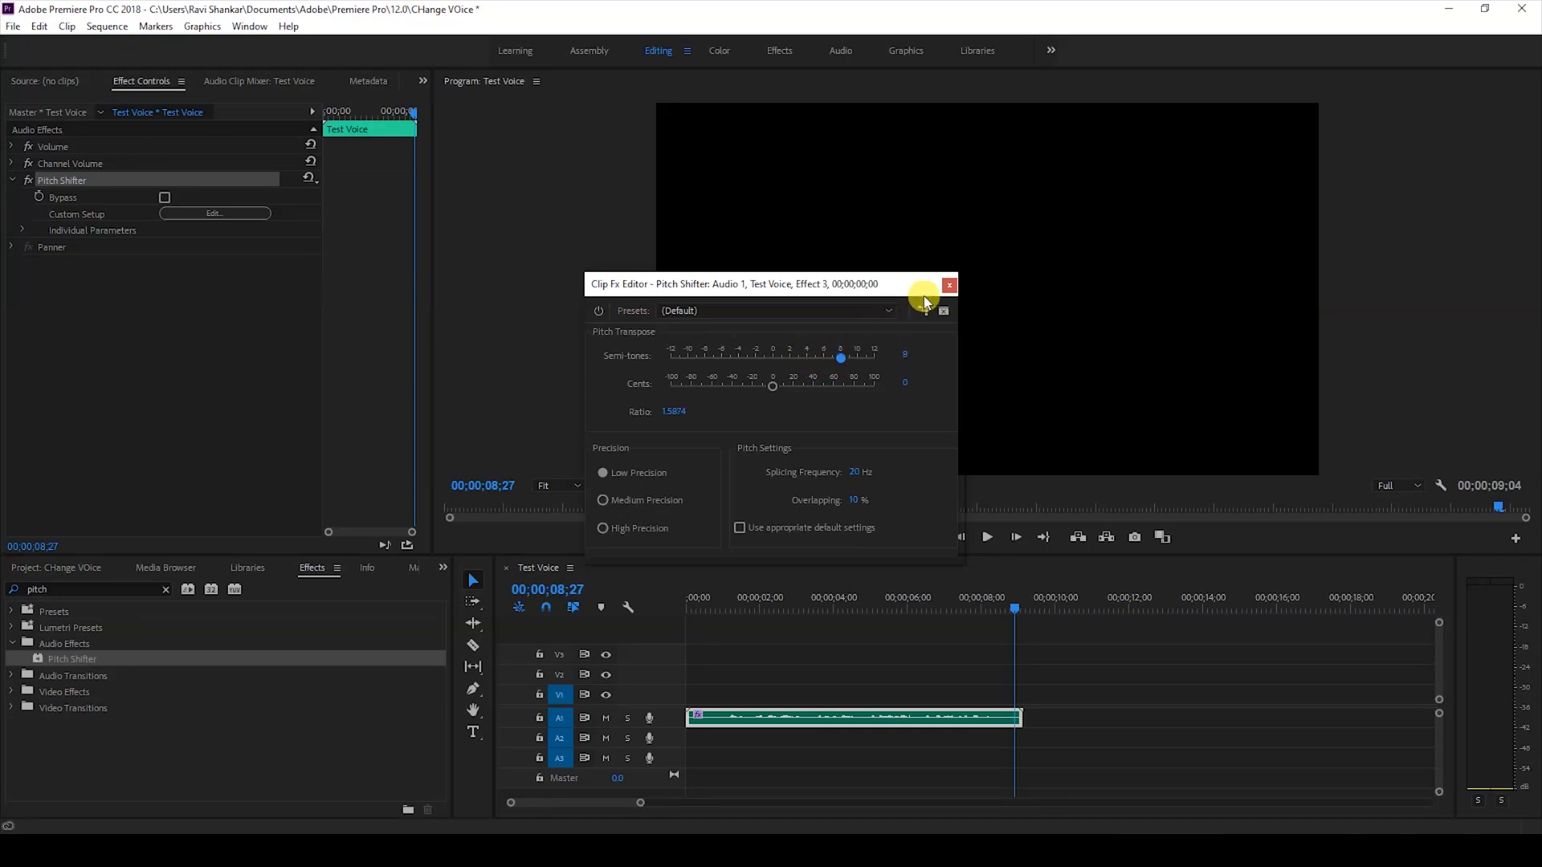
# Choose High Precision processing and rewind playback to 00;00 to preview the raised voice
pyautogui.click(693, 608)
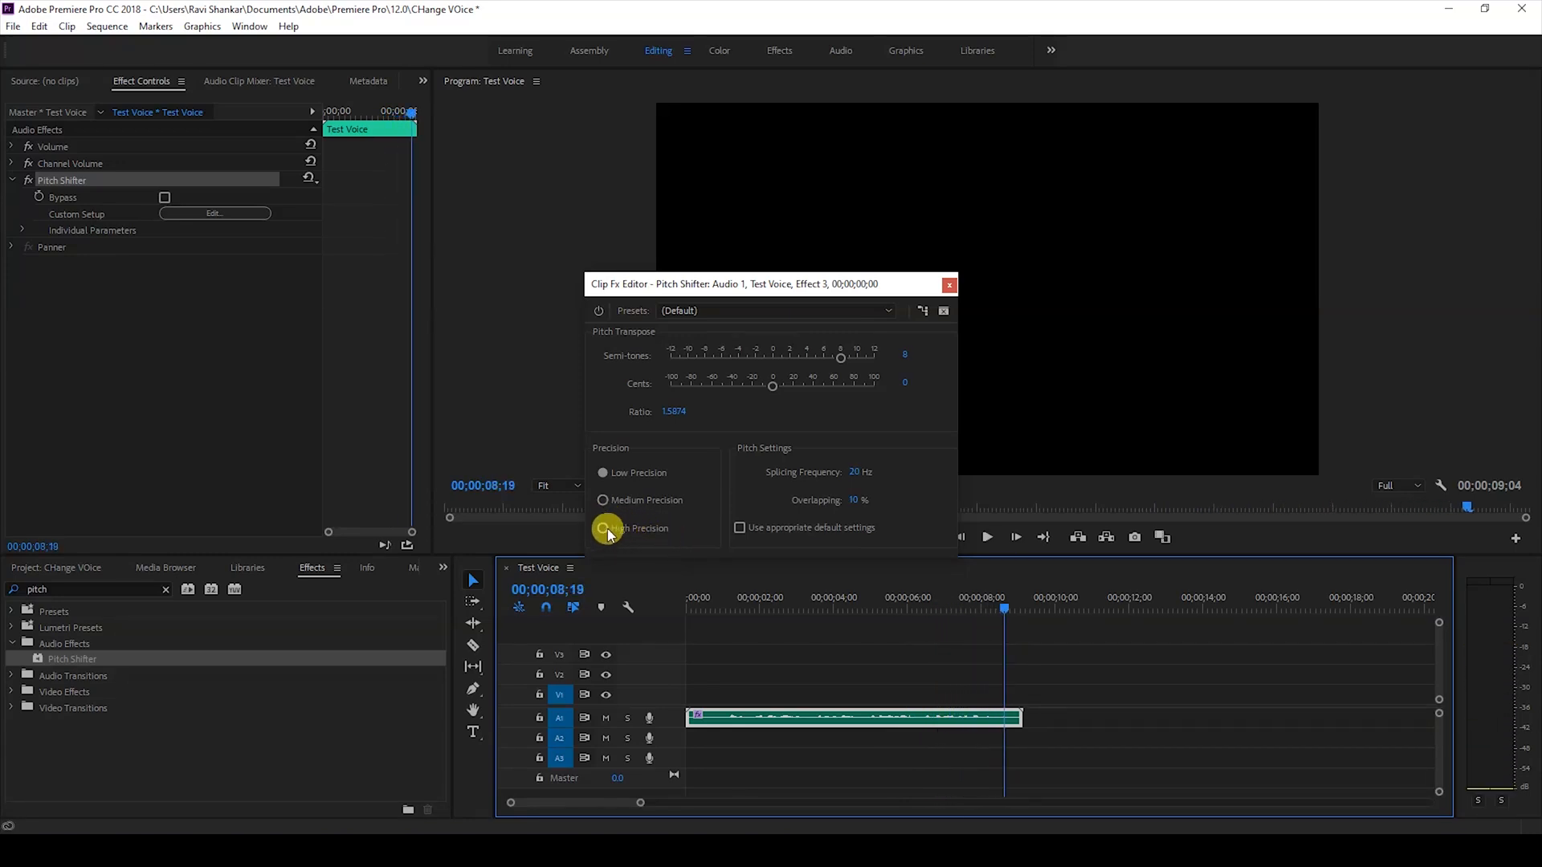
pyautogui.click(603, 529)
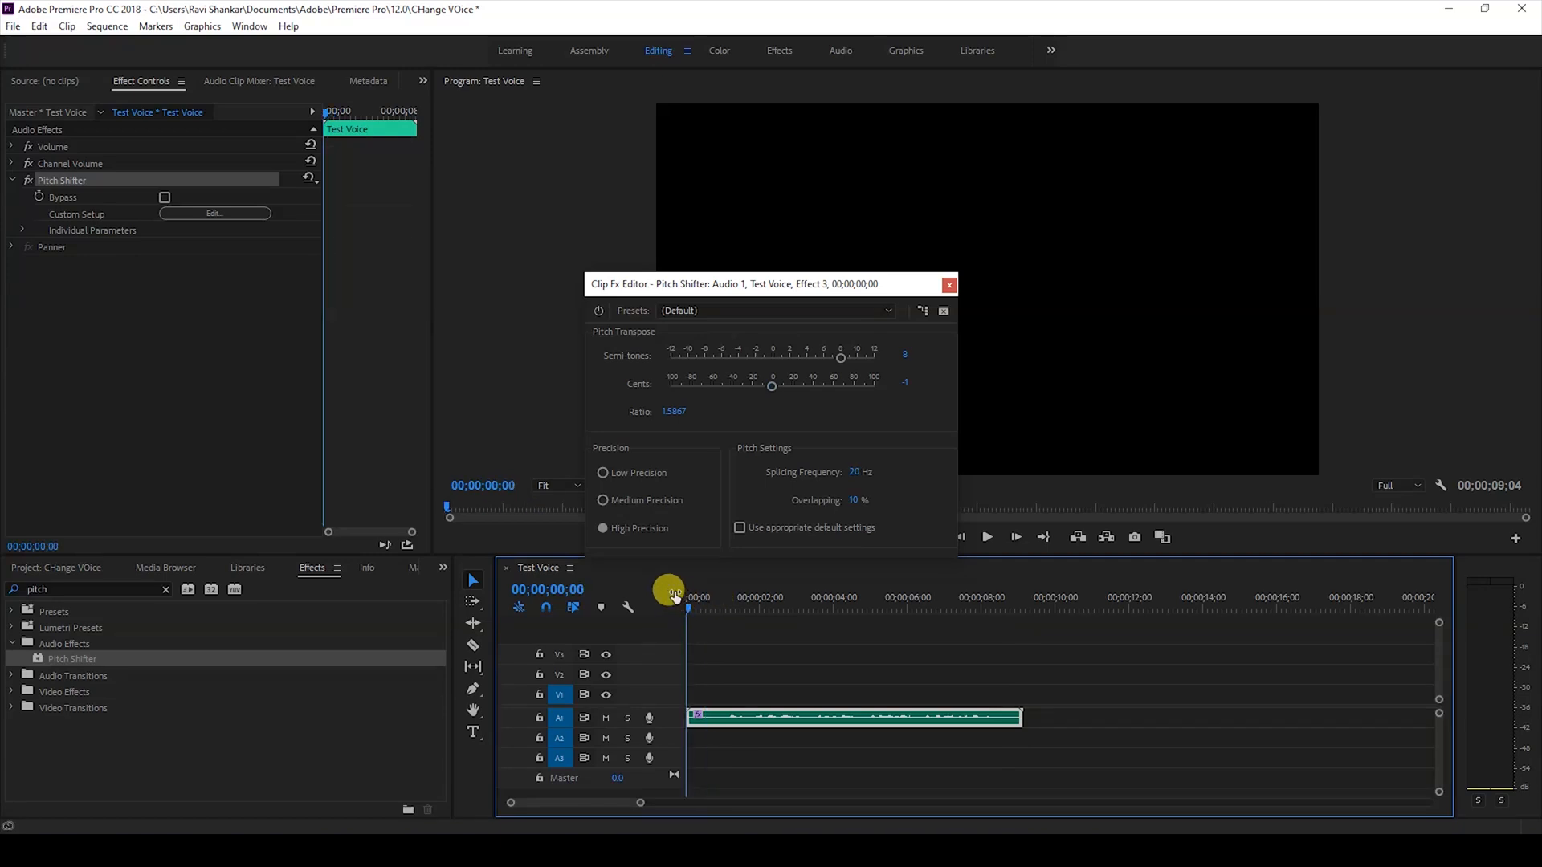
pyautogui.click(986, 536)
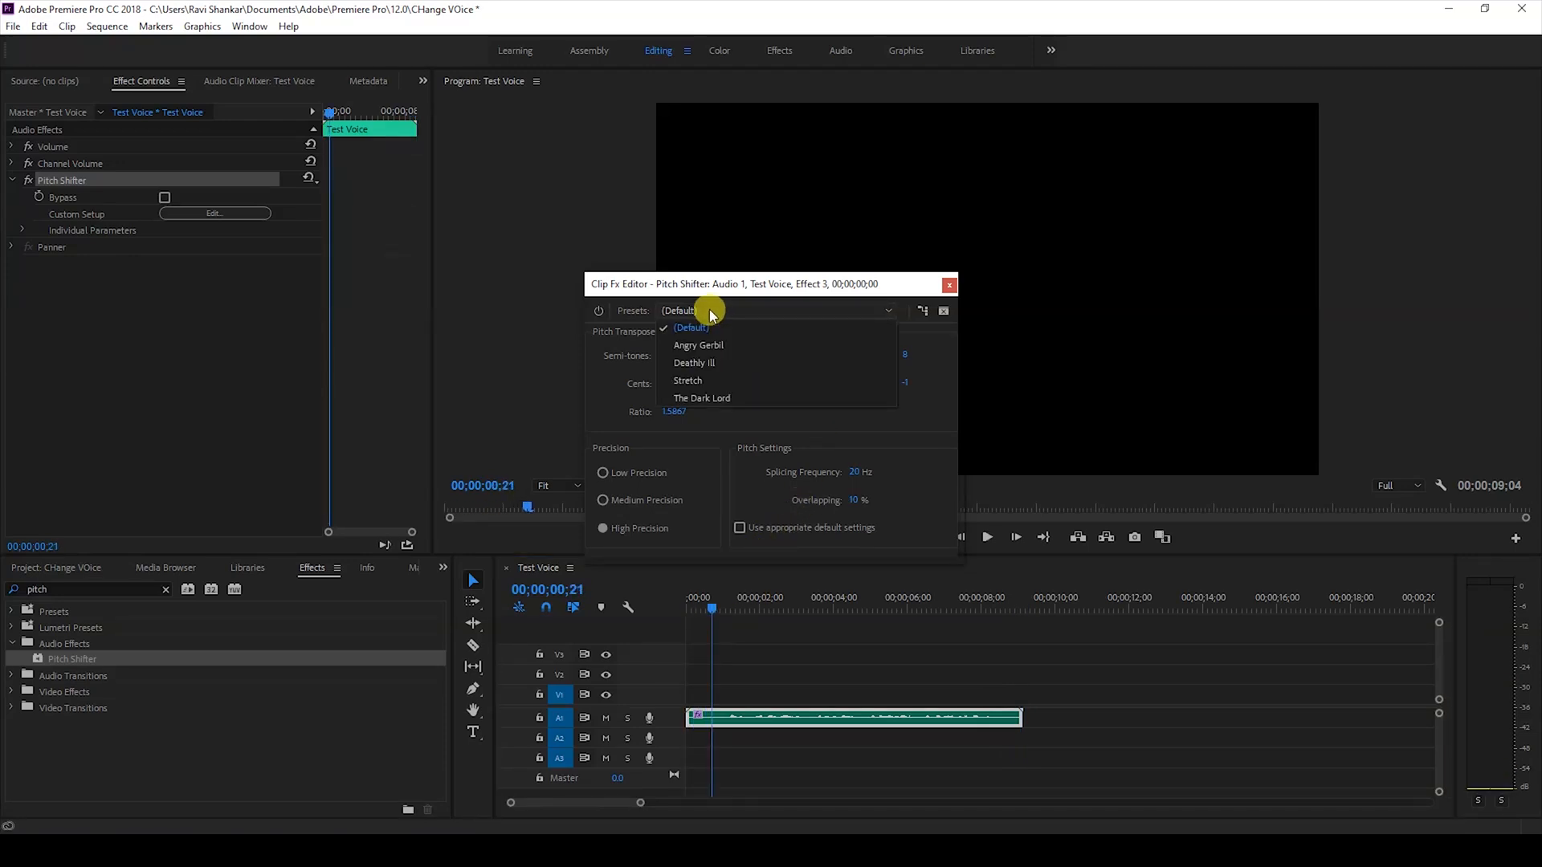
pyautogui.moveTo(698, 345)
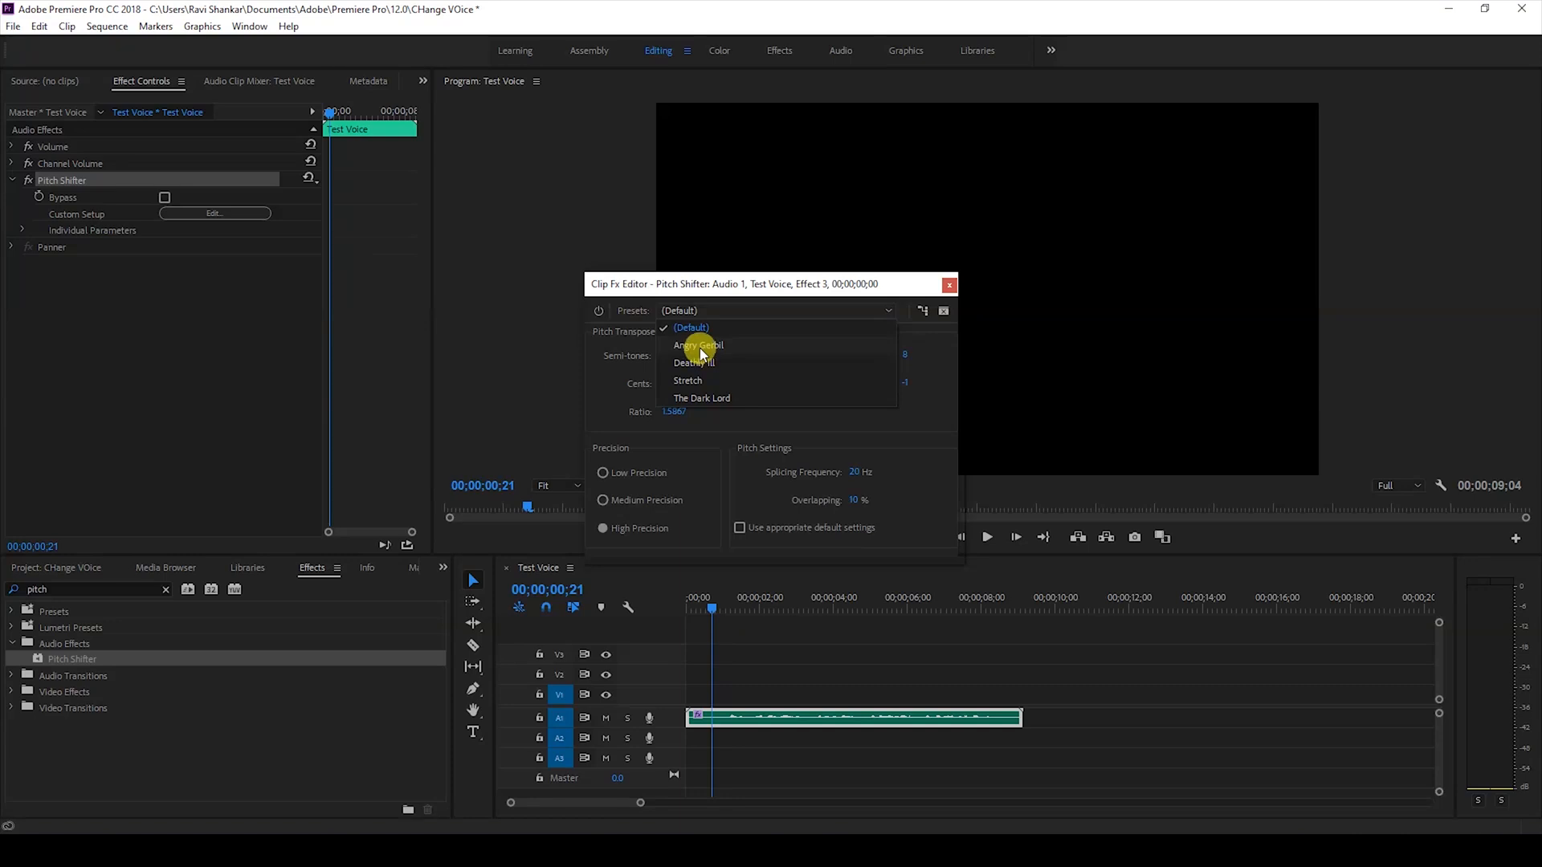
# Apply the Angry Gerbil preset (+12 semitones) and play the sequence from the start
pyautogui.click(698, 345)
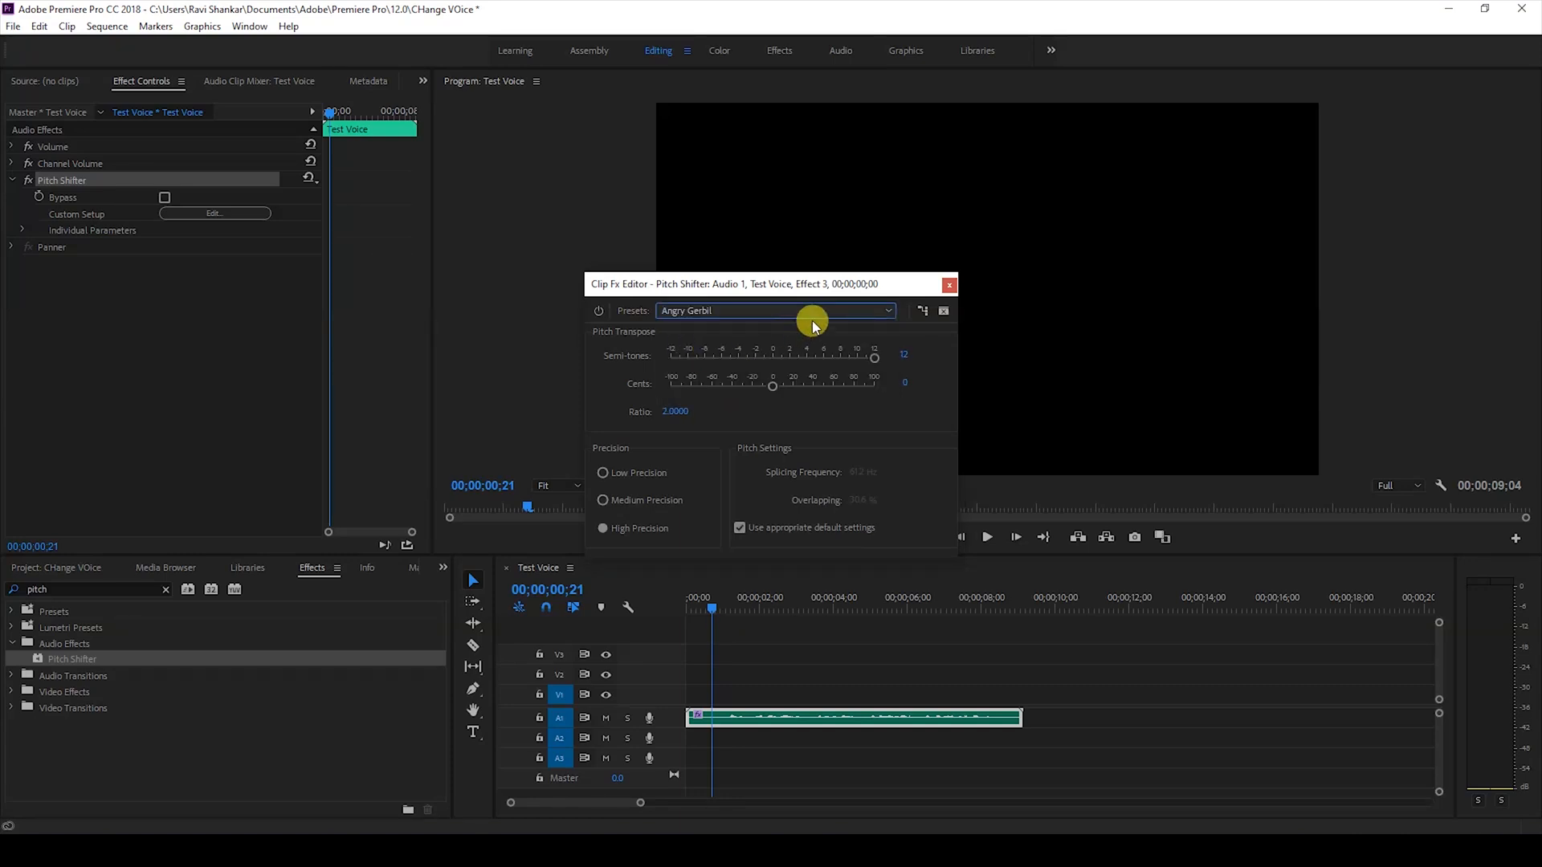
pyautogui.moveTo(844, 372)
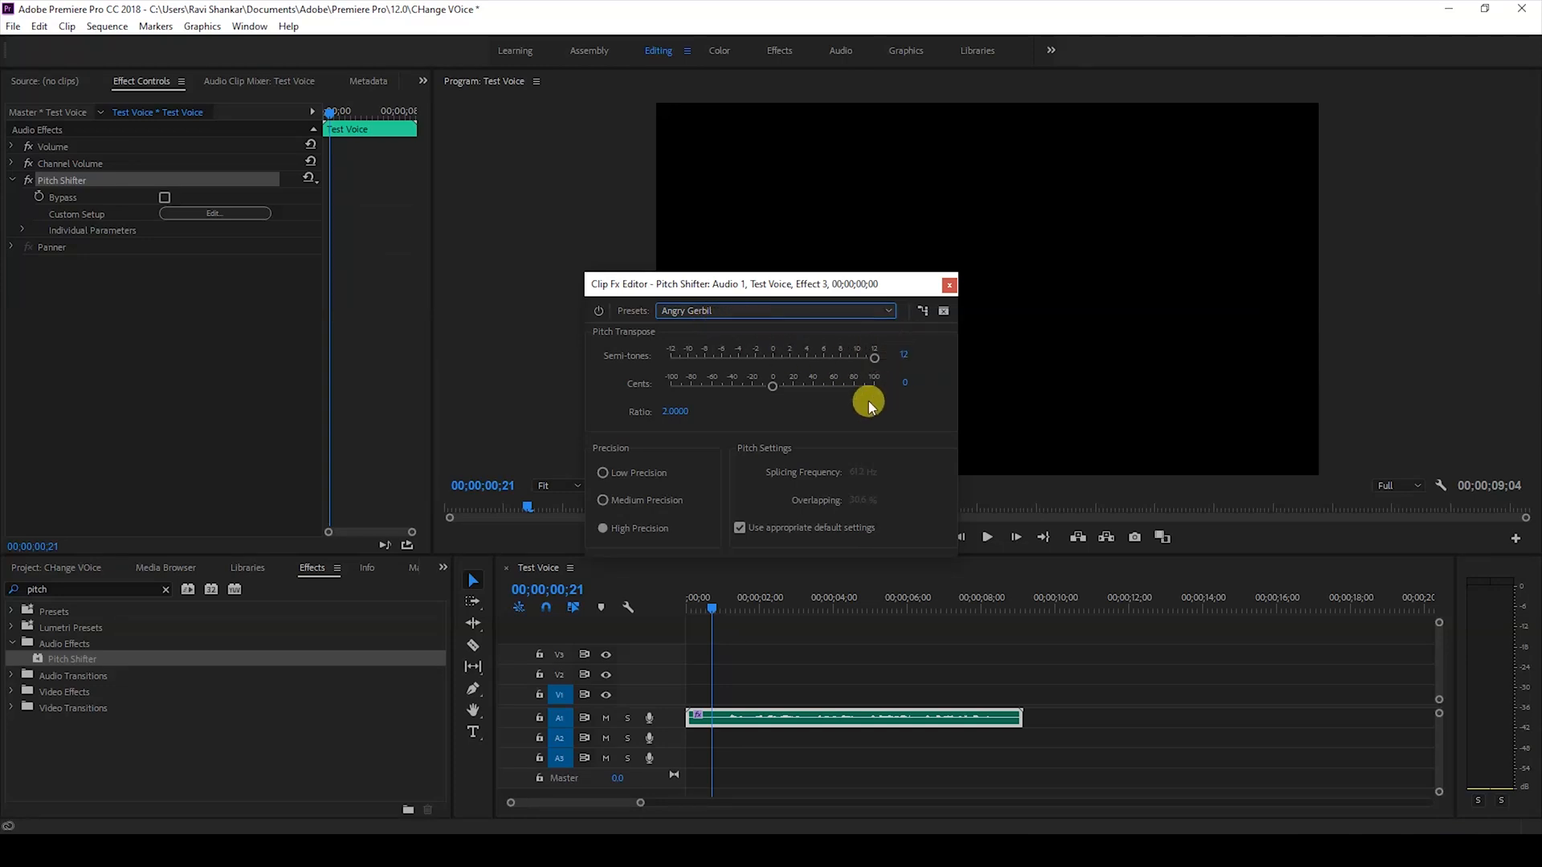
pyautogui.click(986, 536)
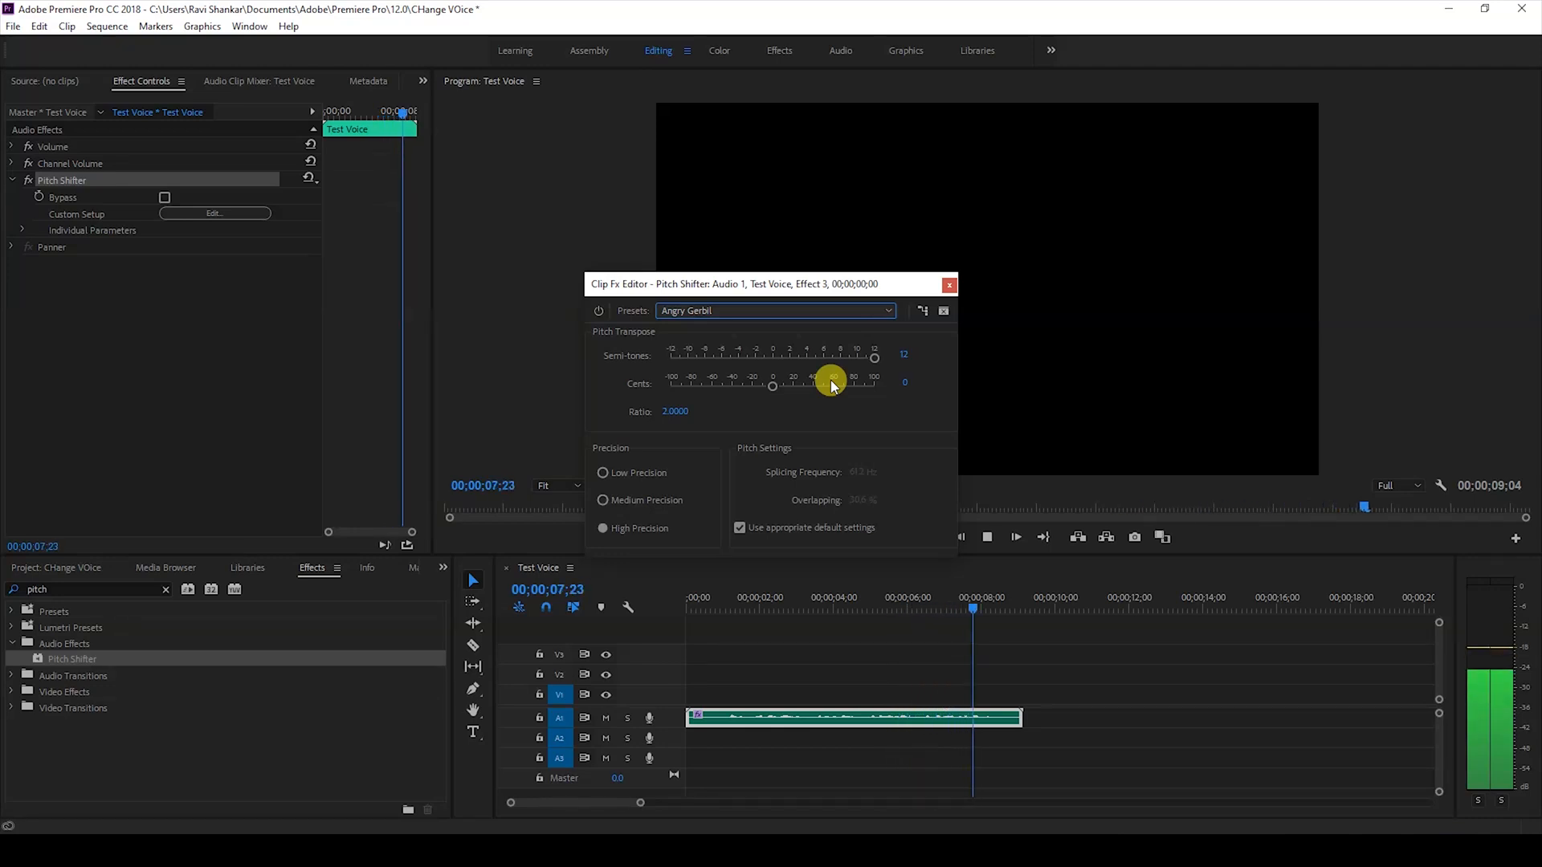
pyautogui.click(1016, 536)
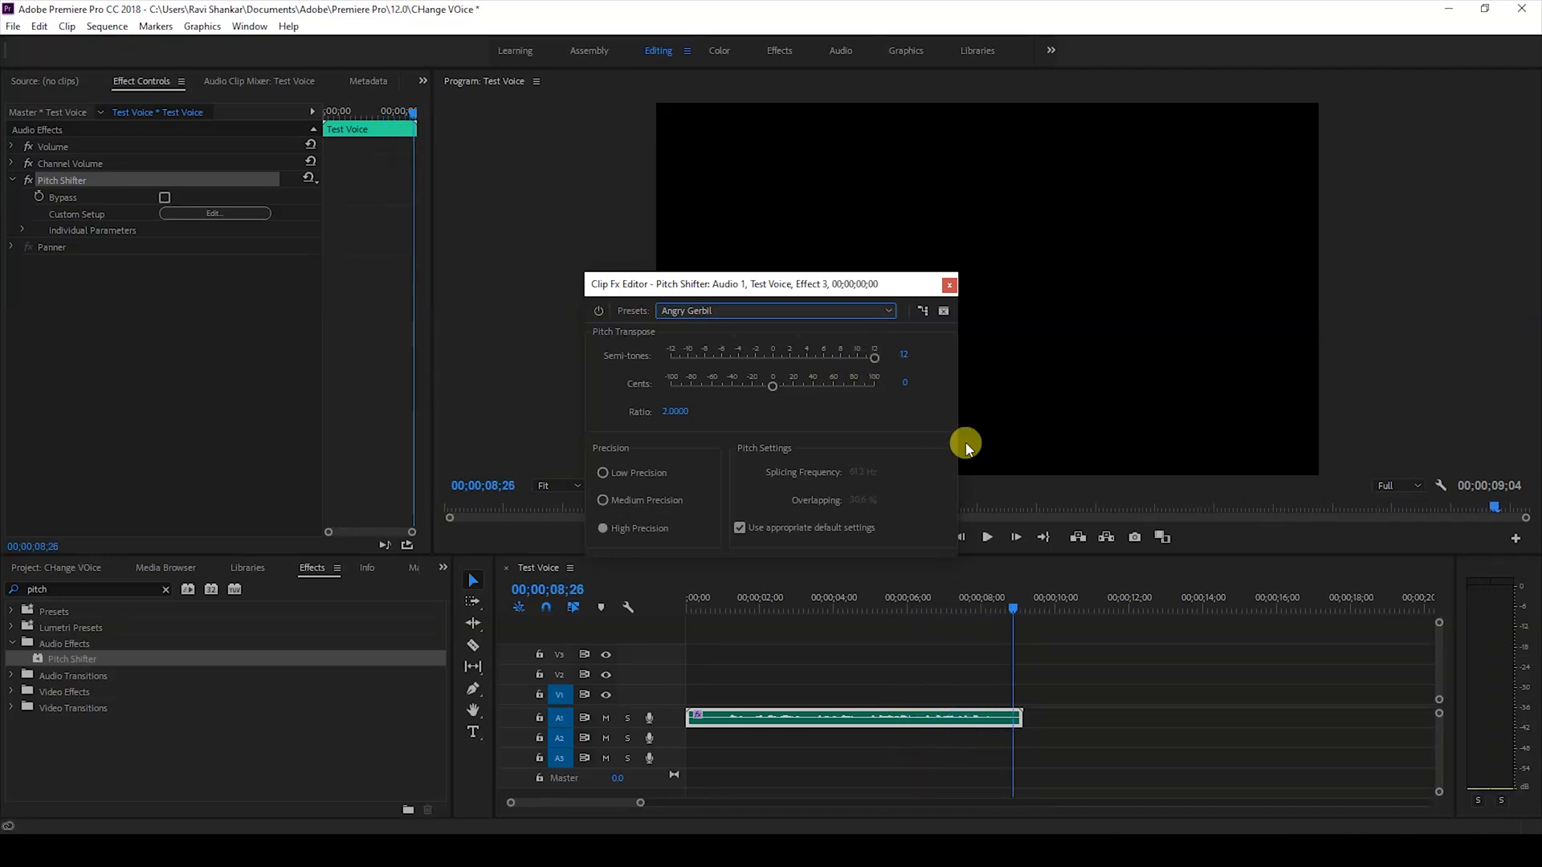
pyautogui.moveTo(869, 342)
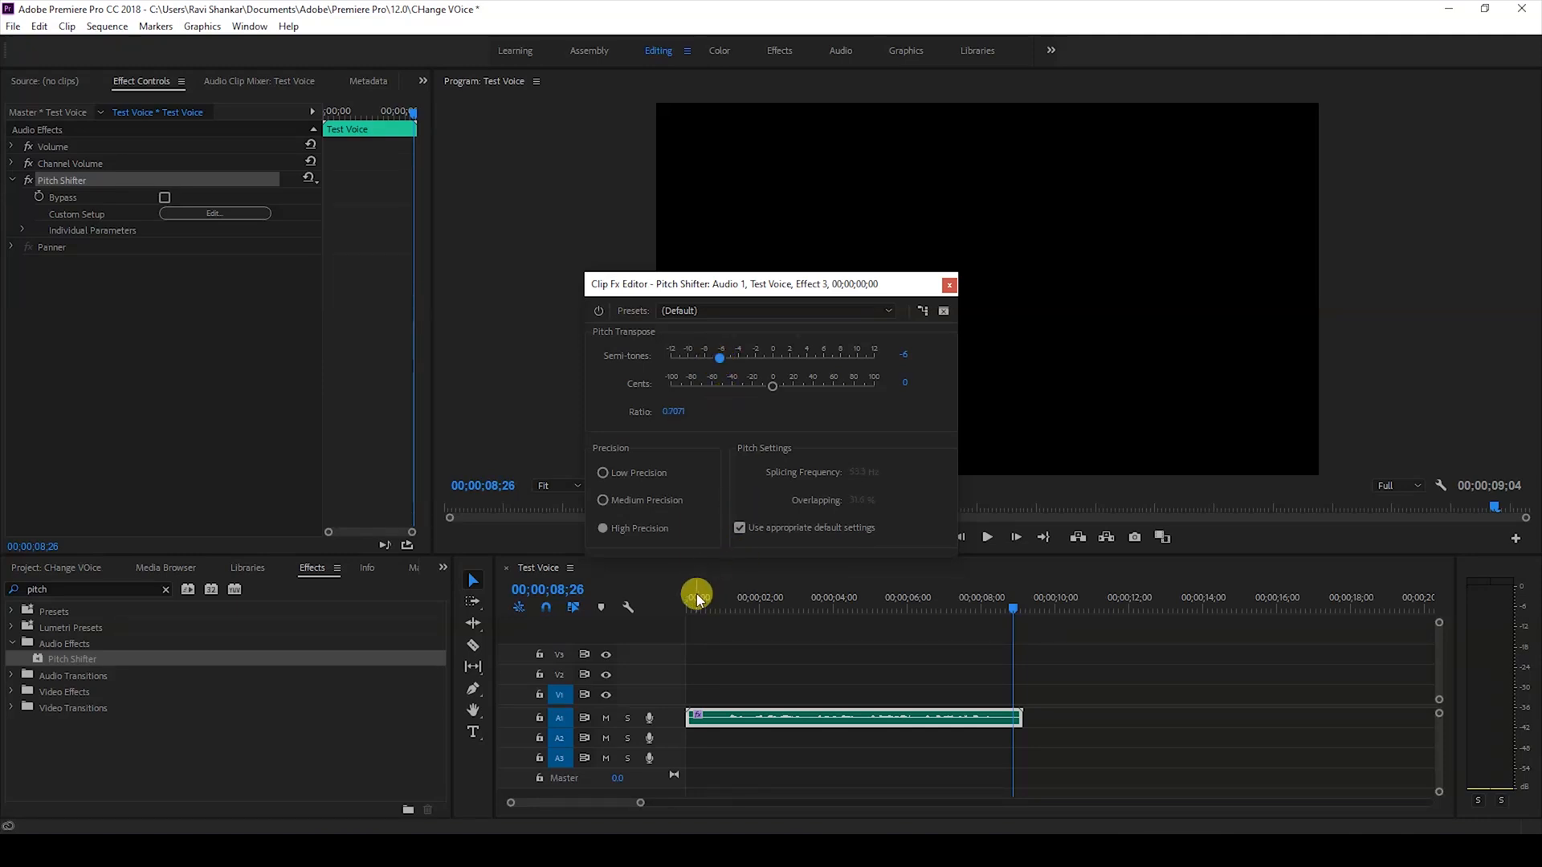
# Rewind to the sequence start to hear the voice lowered by 6 semitones
pyautogui.click(987, 537)
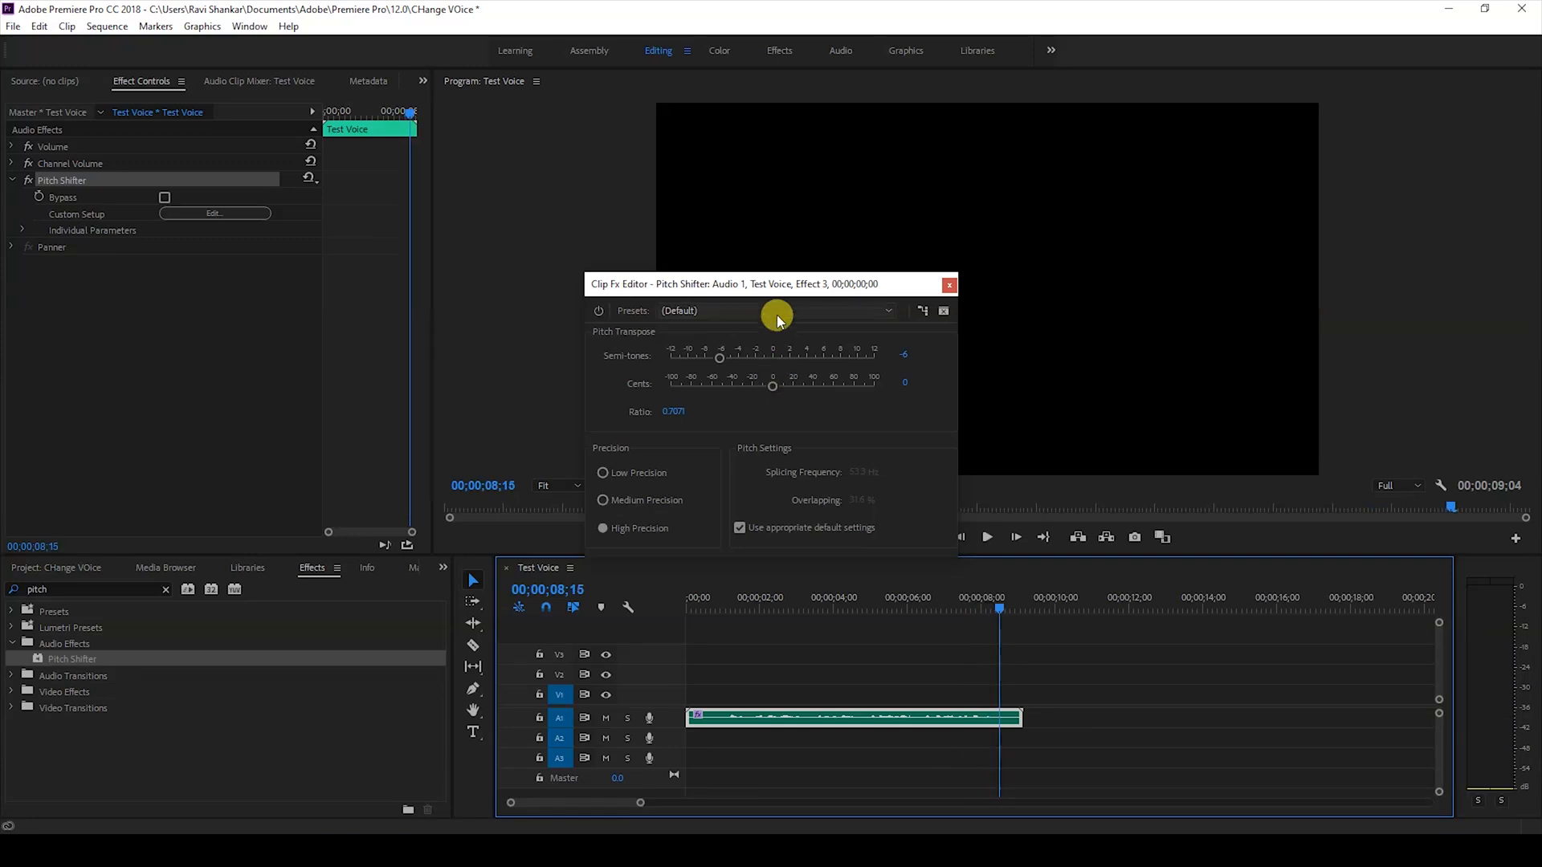
# Apply The Dark Lord preset (-12 semitones, ratio 0.5) and play it from the start
pyautogui.click(884, 311)
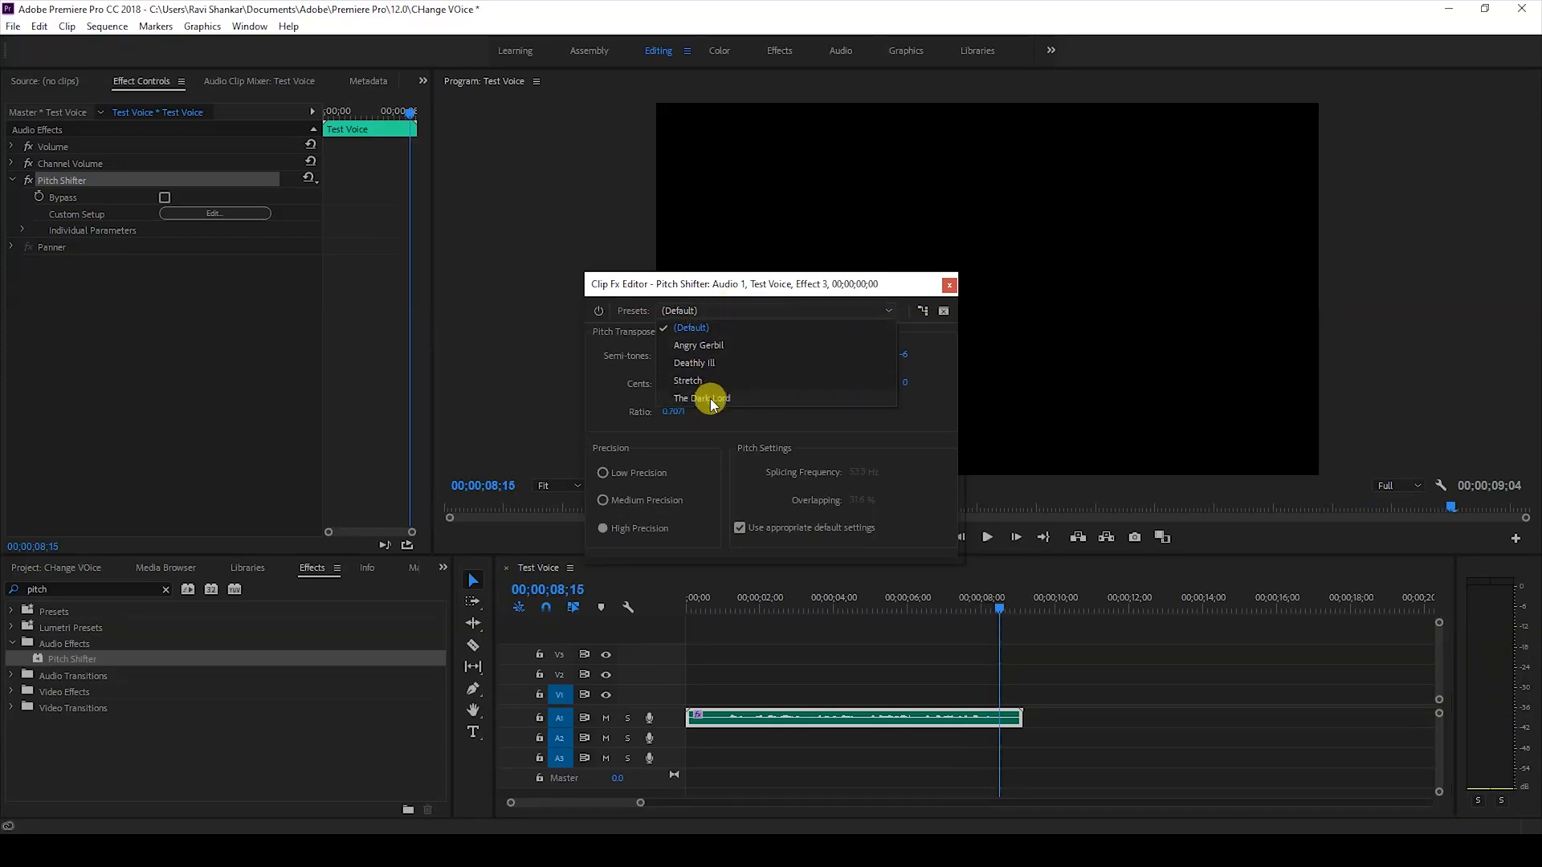
pyautogui.click(700, 397)
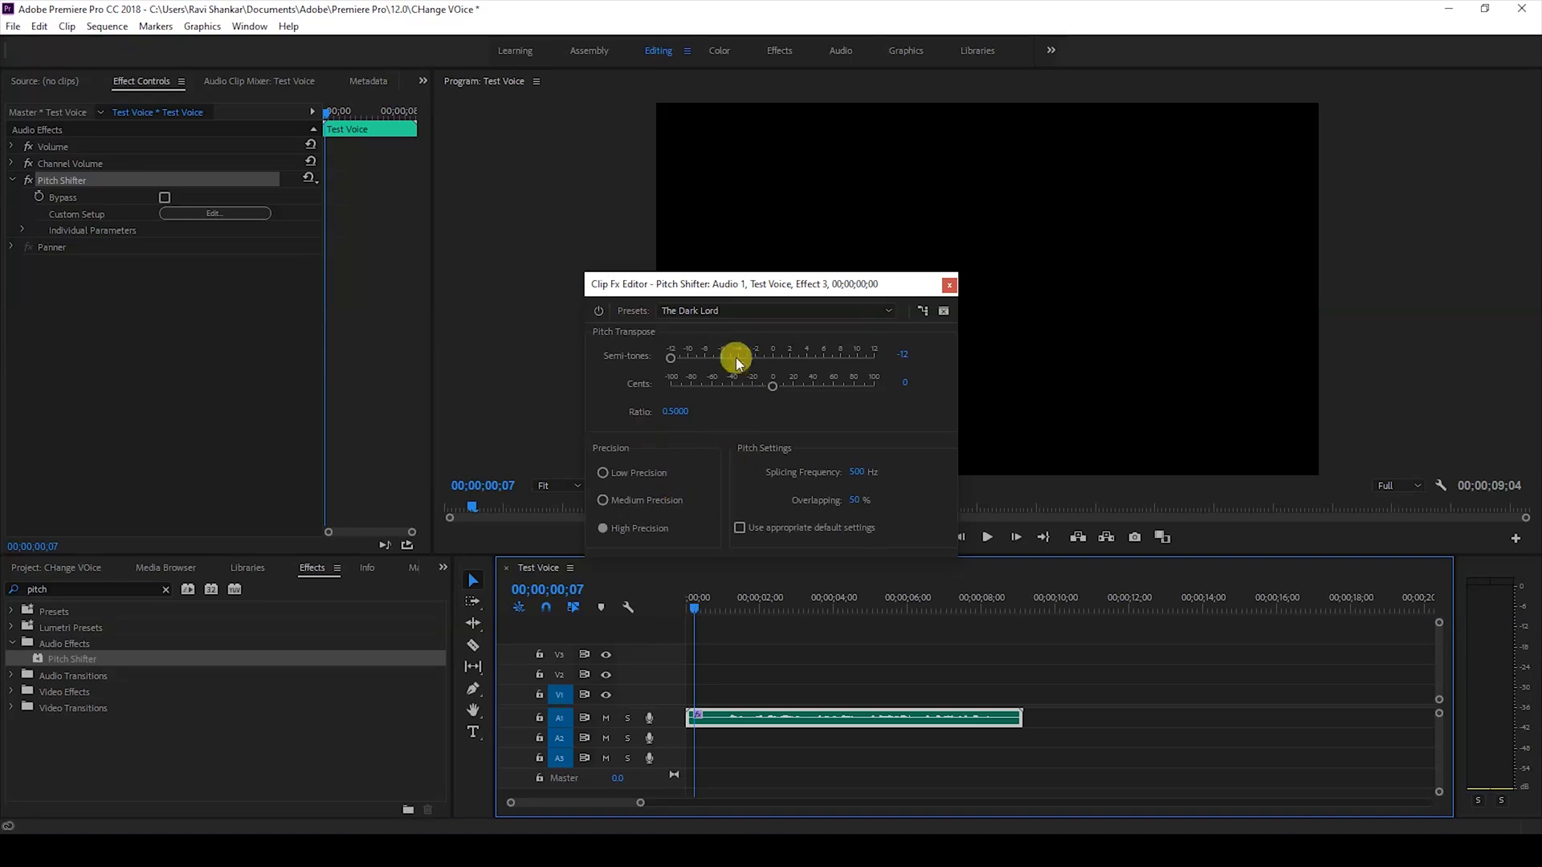
pyautogui.click(987, 537)
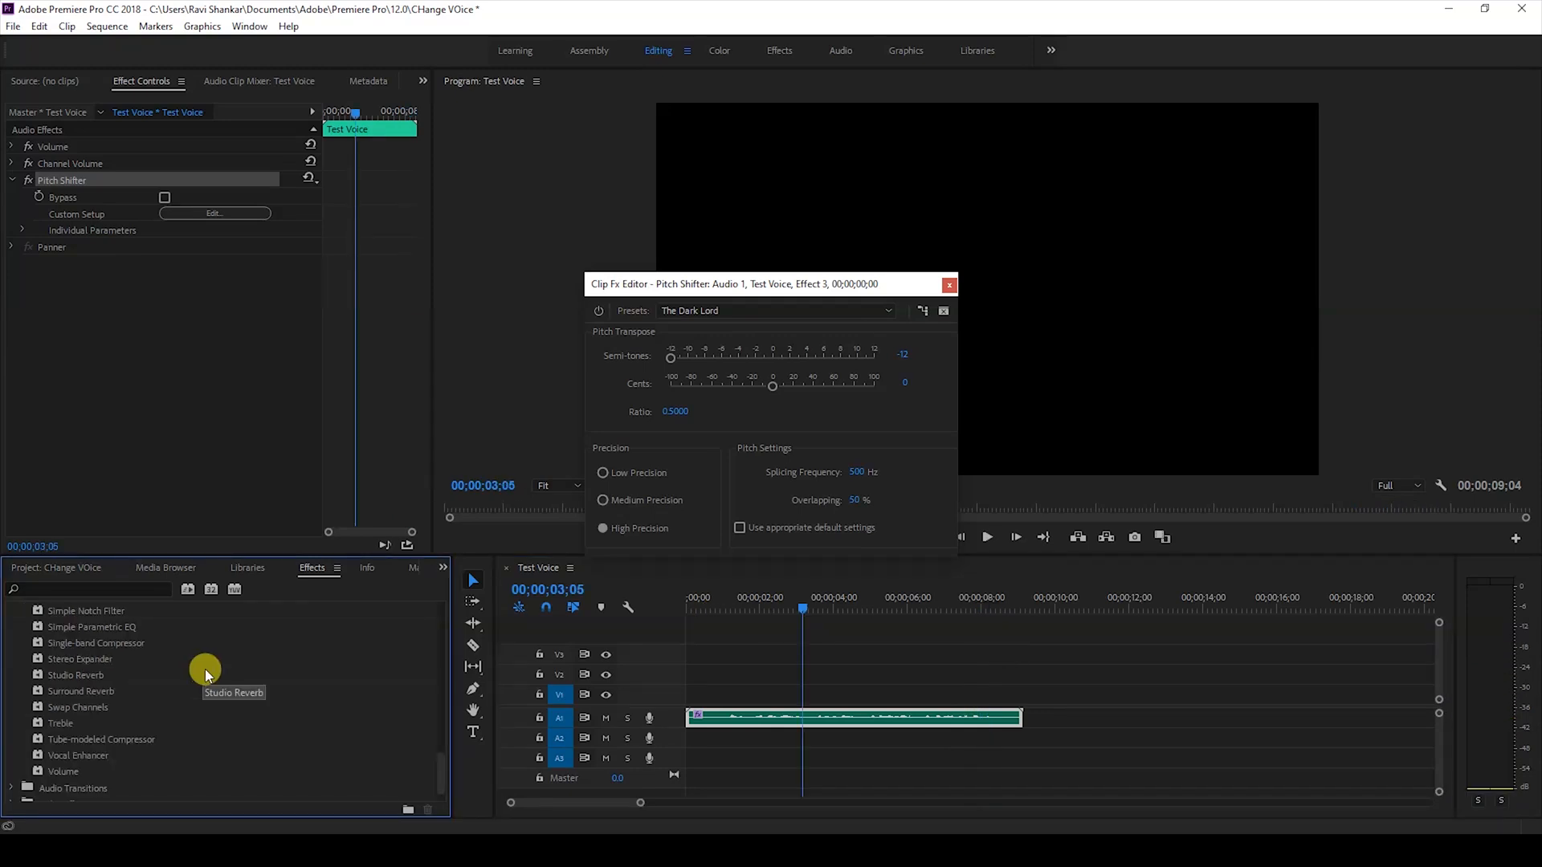
# Select the Test Voice clip on the timeline and show its context menu of actions
pyautogui.click(948, 285)
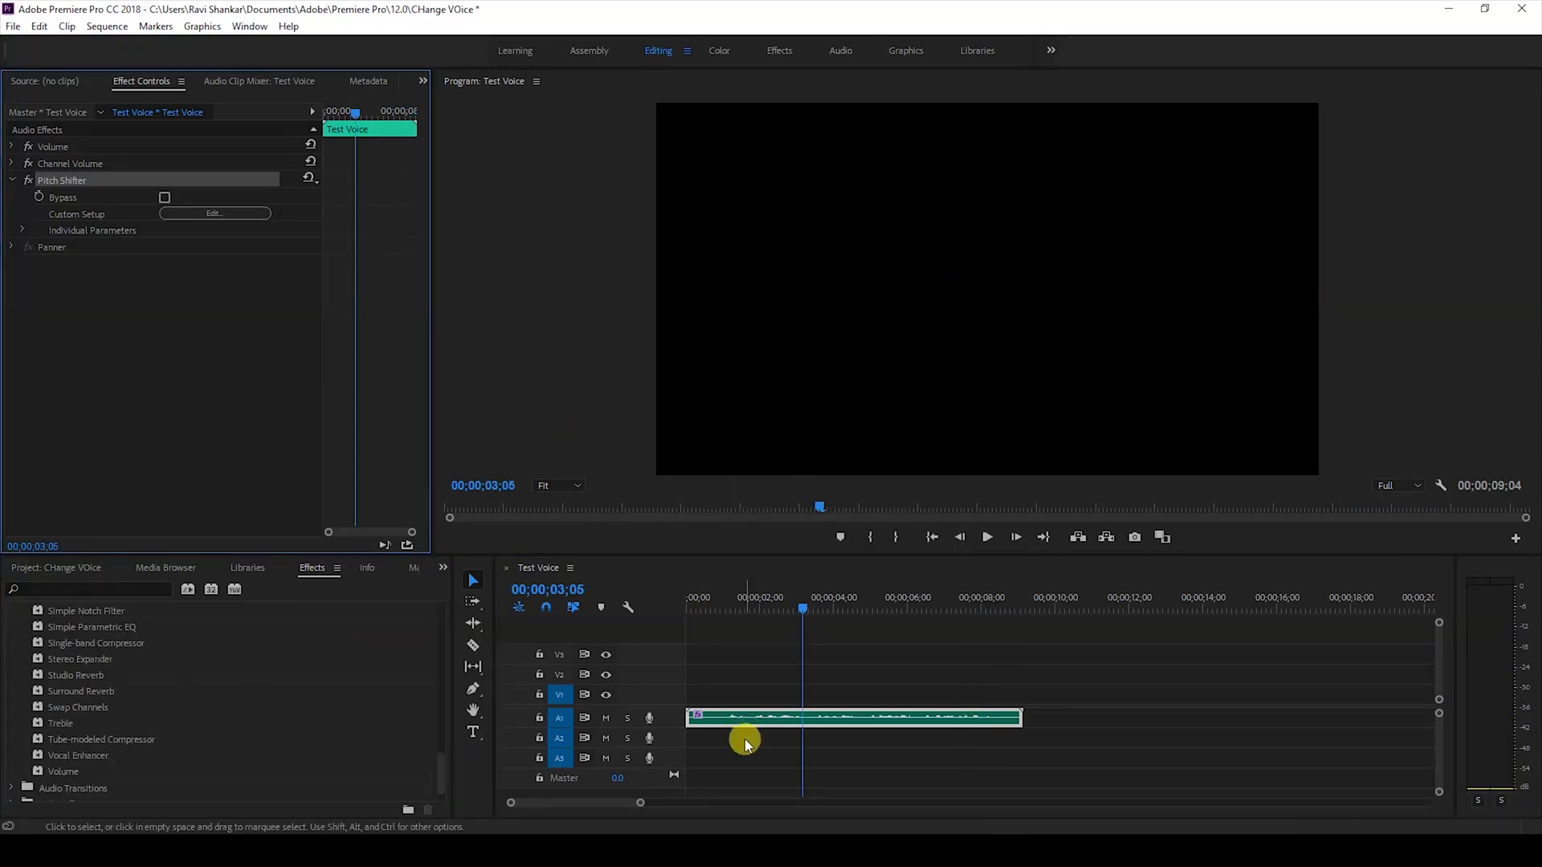
pyautogui.rightClick(748, 718)
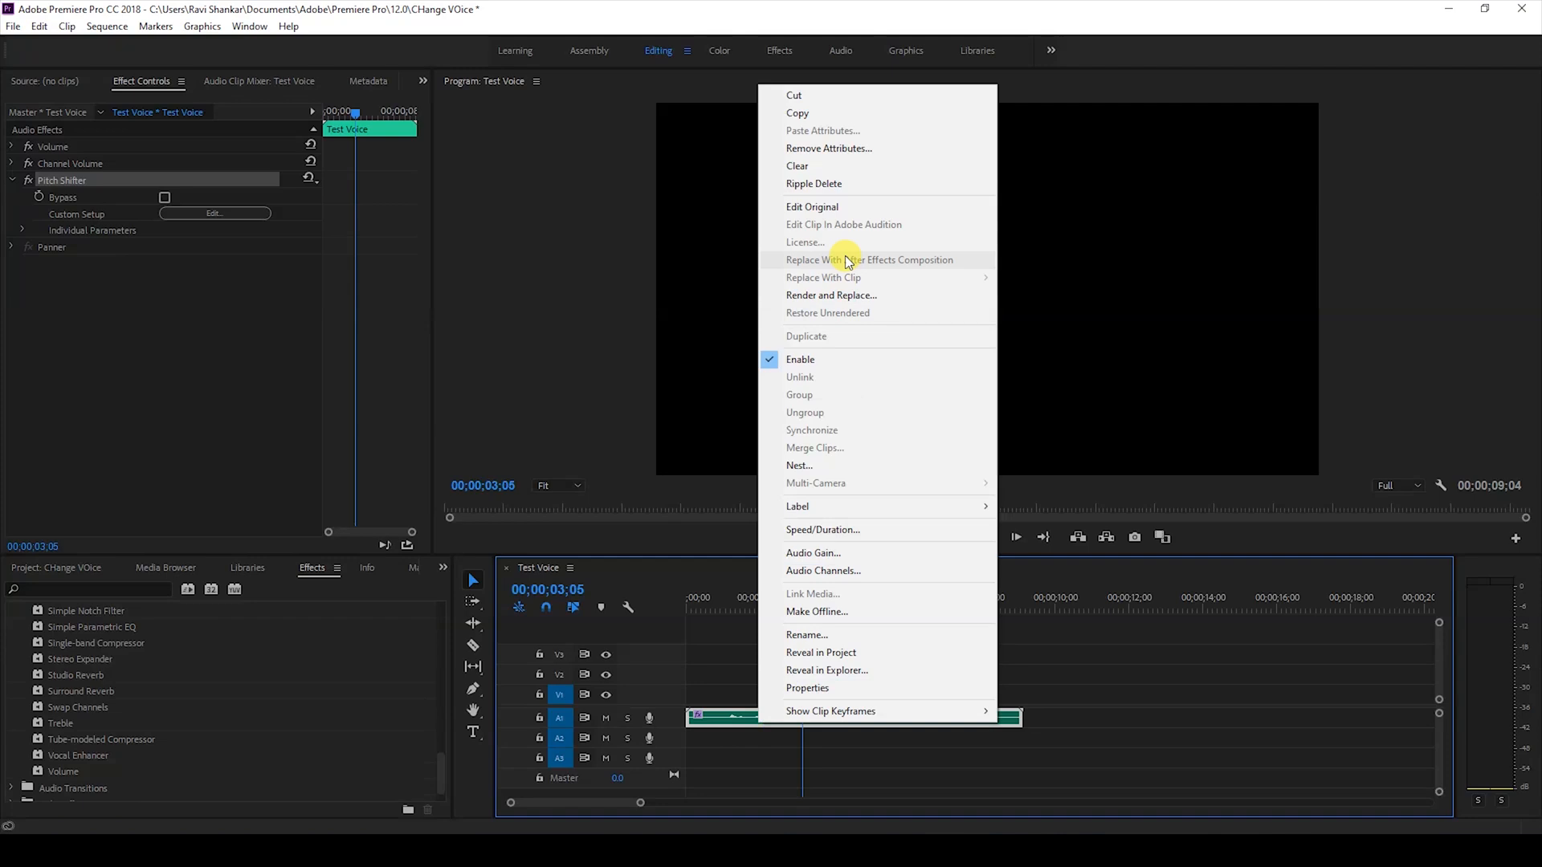
pyautogui.moveTo(844, 224)
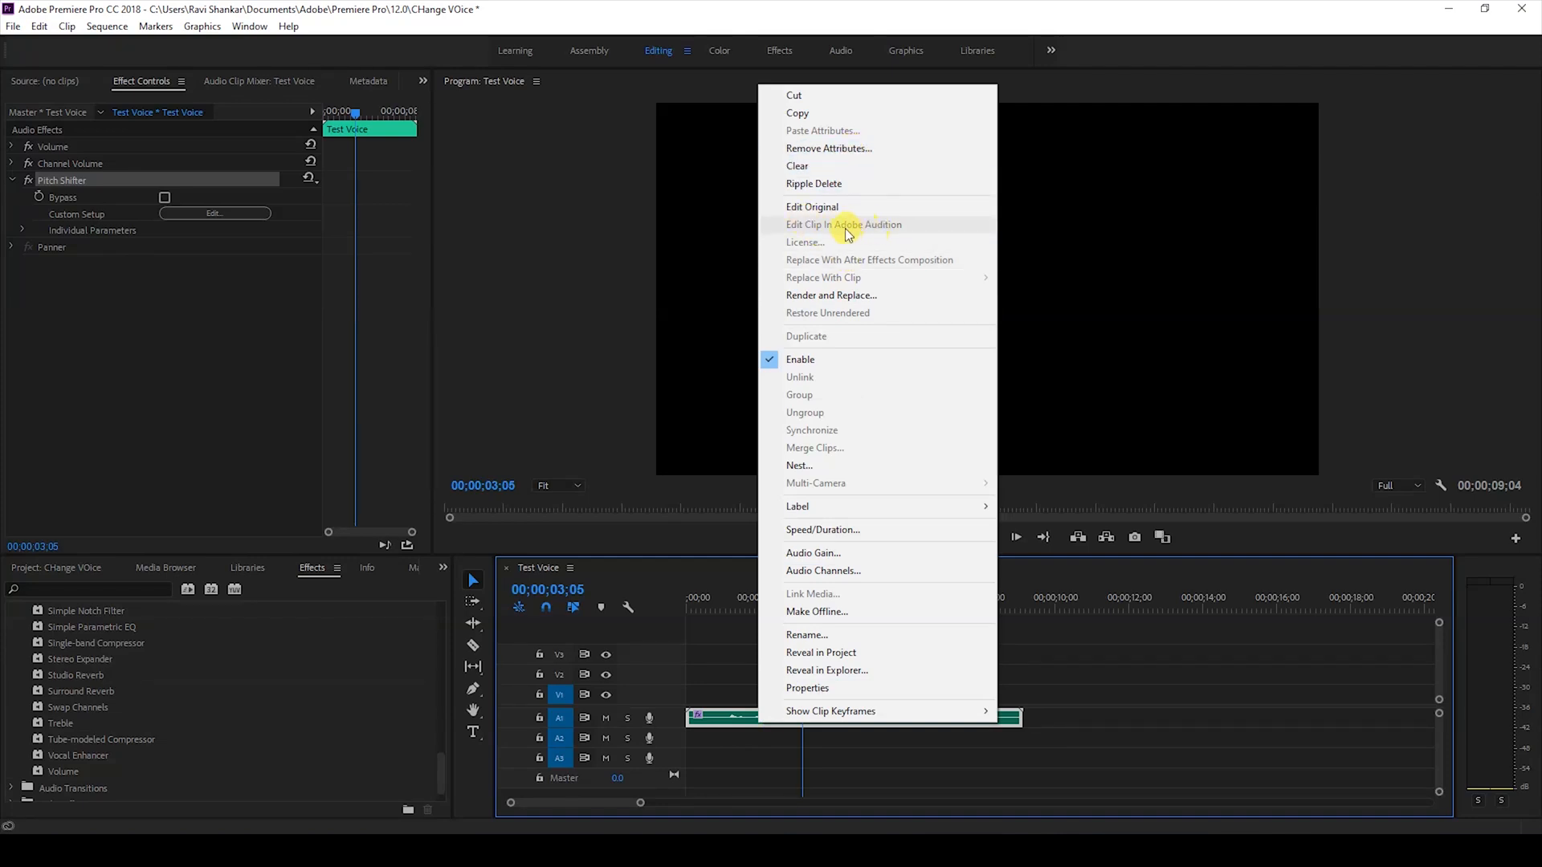